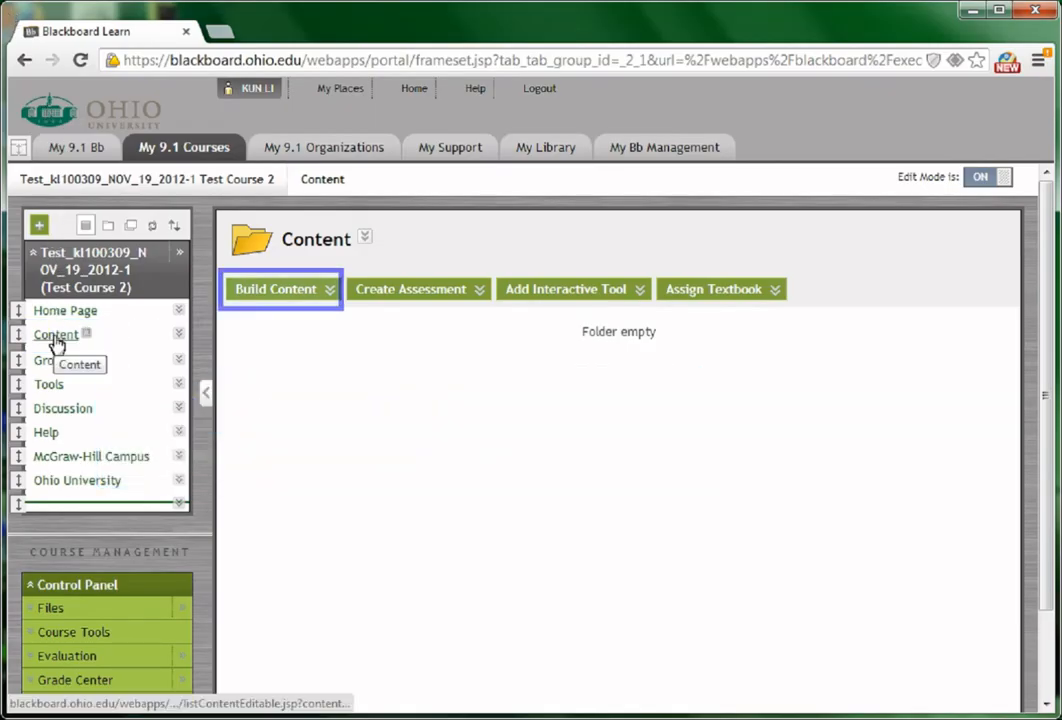
mouse_move(325, 310)
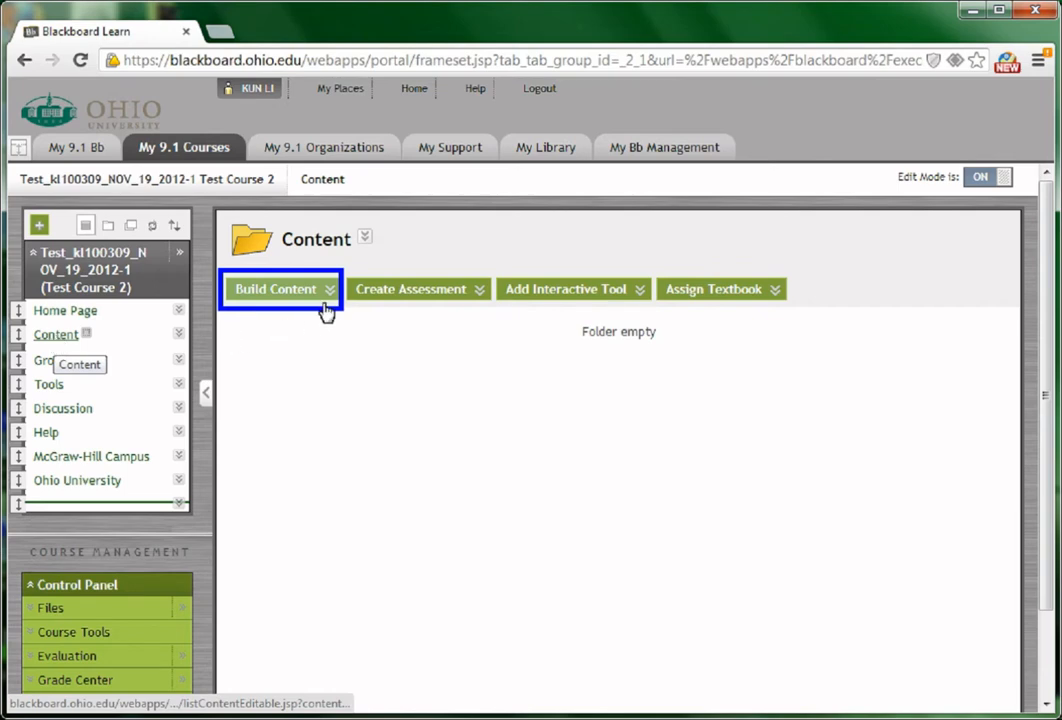
Step: Choose YouTube Video from the Build Content menu's Mashups section
left_click(280, 289)
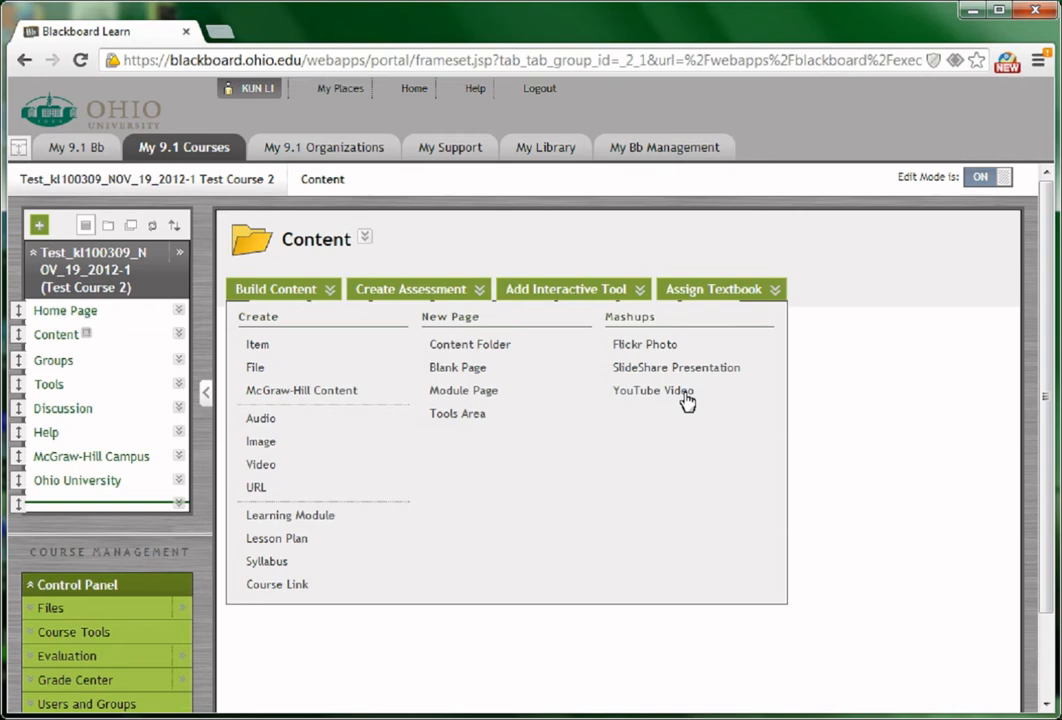
left_click(653, 390)
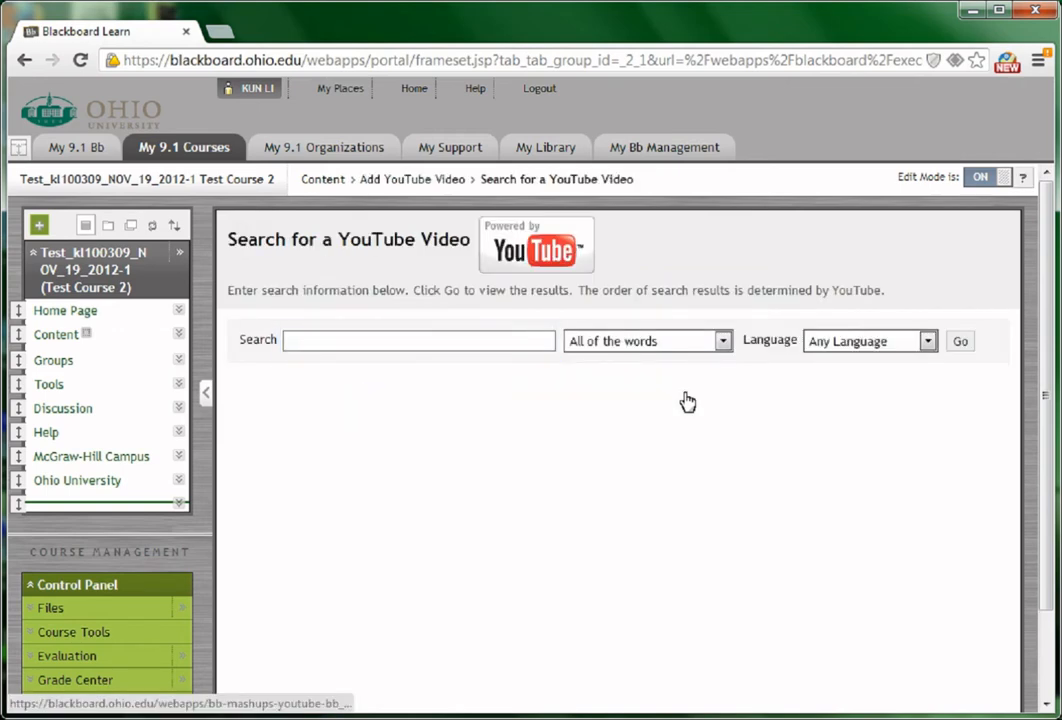
Step: Search YouTube for 'nutrition' with Language set to English
left_click(418, 340)
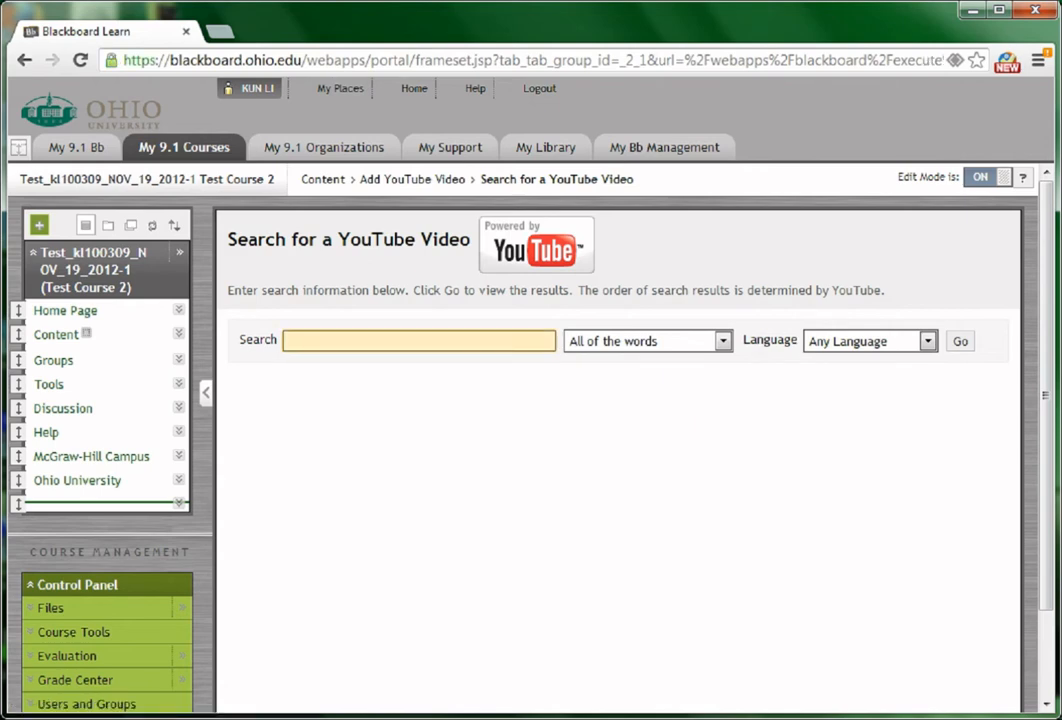
type("nutrition")
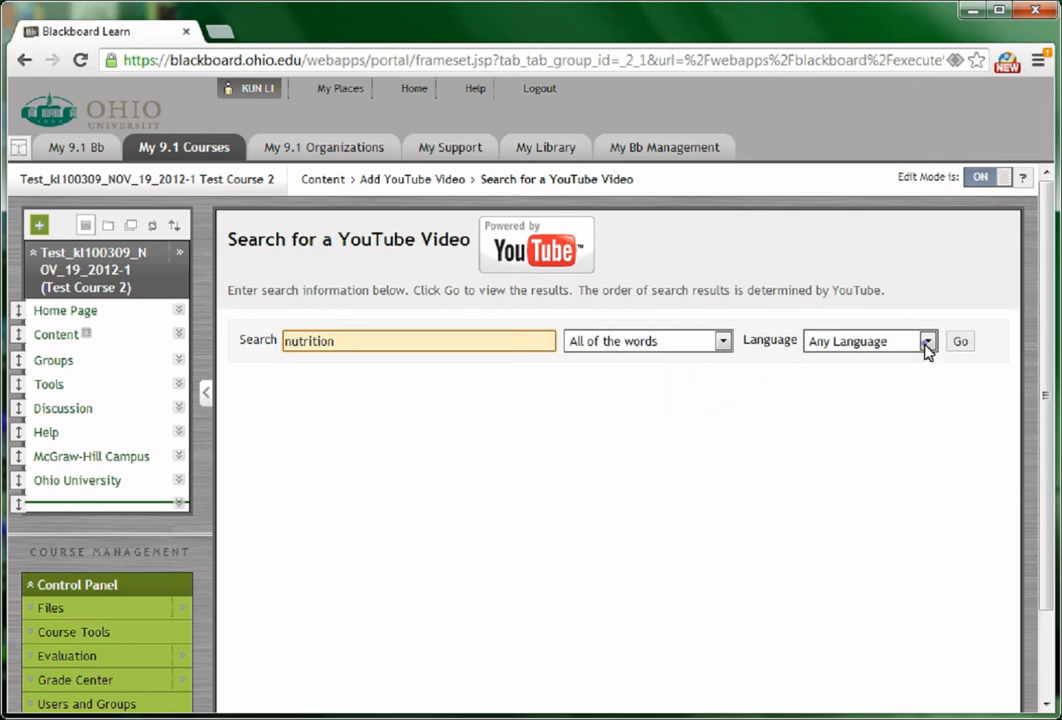
left_click(925, 341)
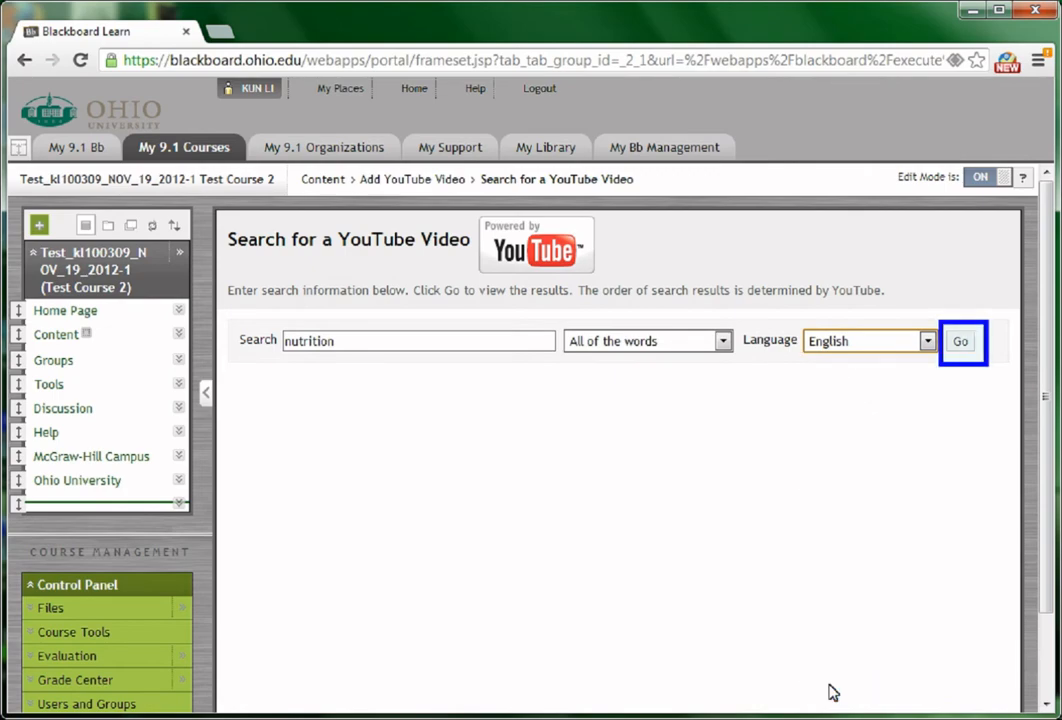
left_click(960, 341)
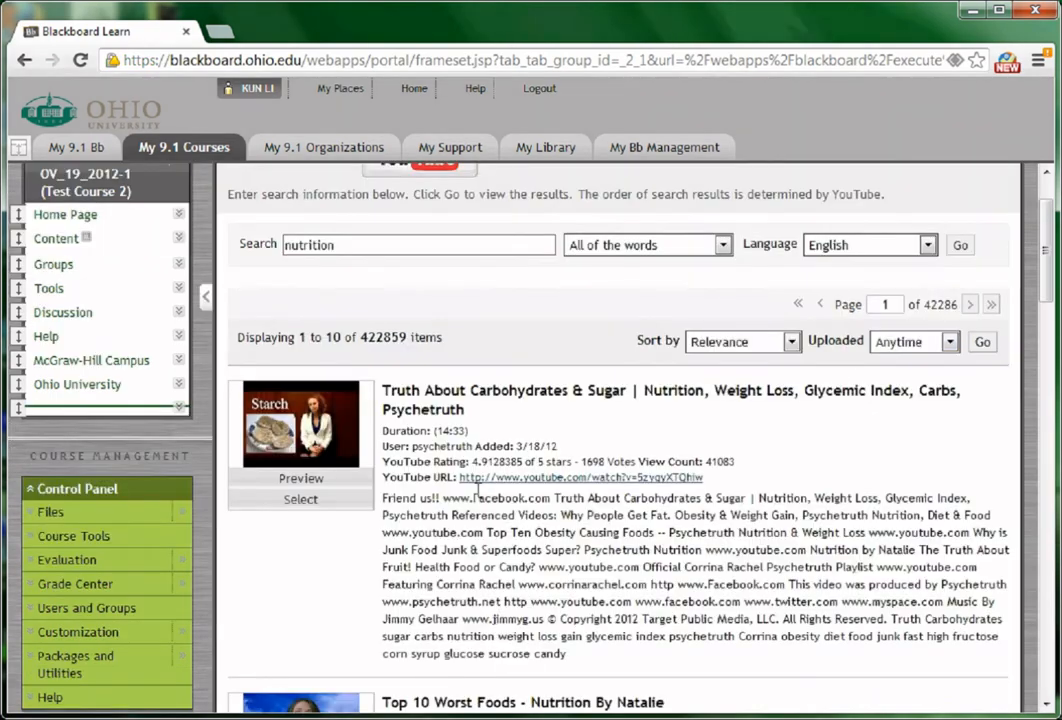
Step: Select the 'Biology 1B - Lecture 38: Plant nutrition - sap transport - I' video from the results
scroll("down", 3)
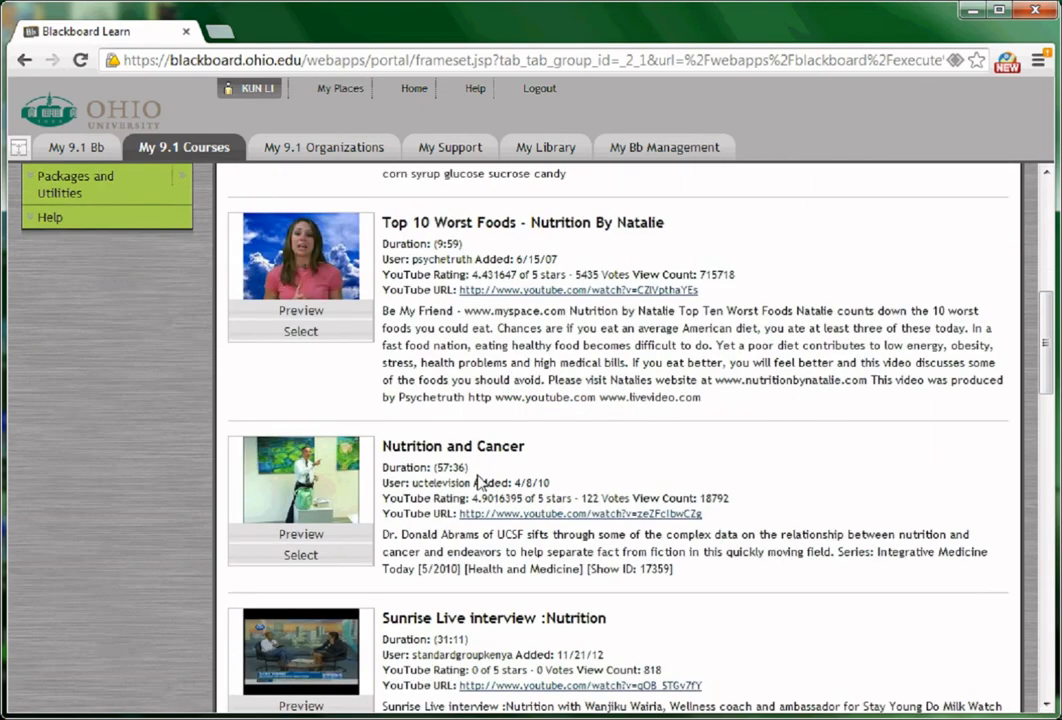
scroll("down", 3)
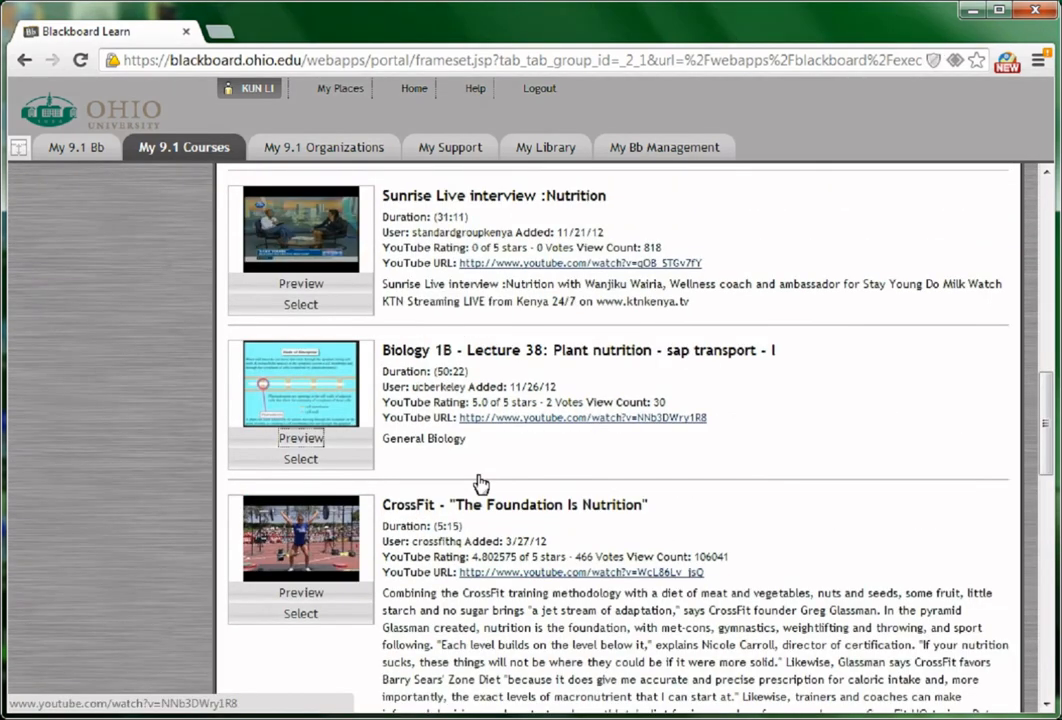
left_click(300, 437)
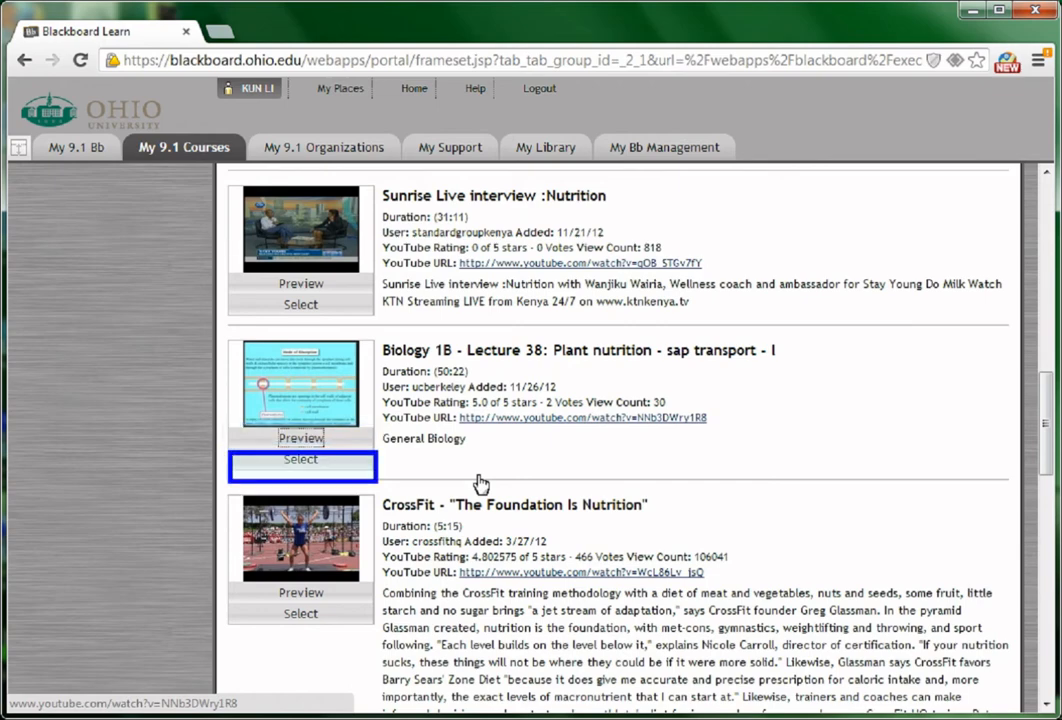
left_click(301, 459)
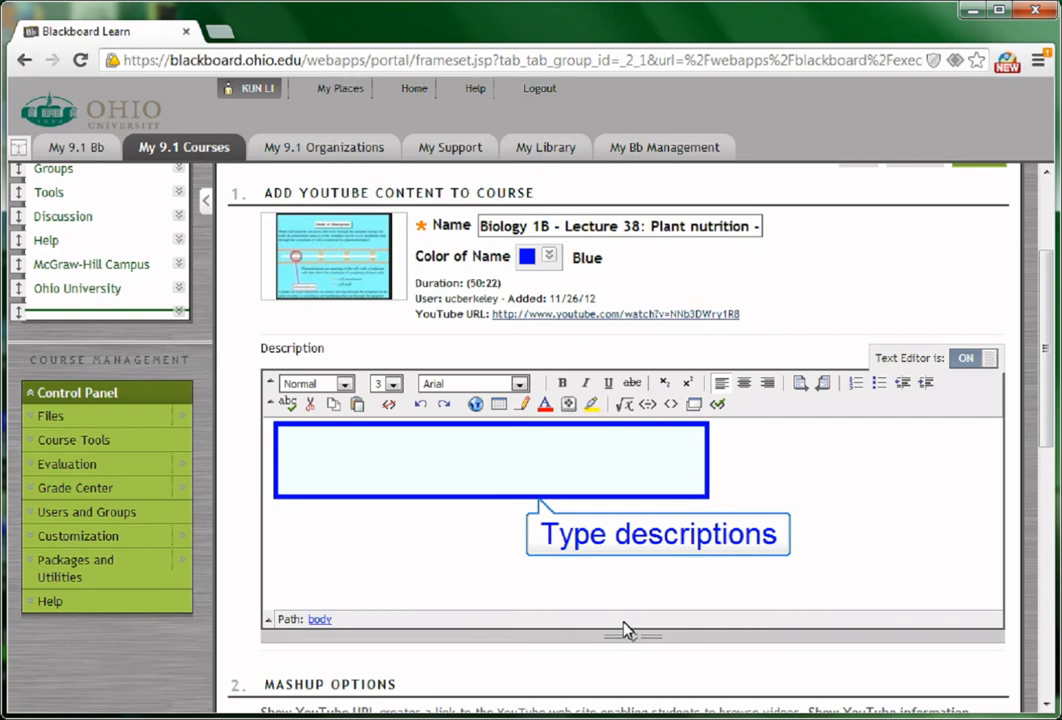
Step: Keep the video's Mashup Options view set to Thumbnail, showing the YouTube URL
scroll("down", 3)
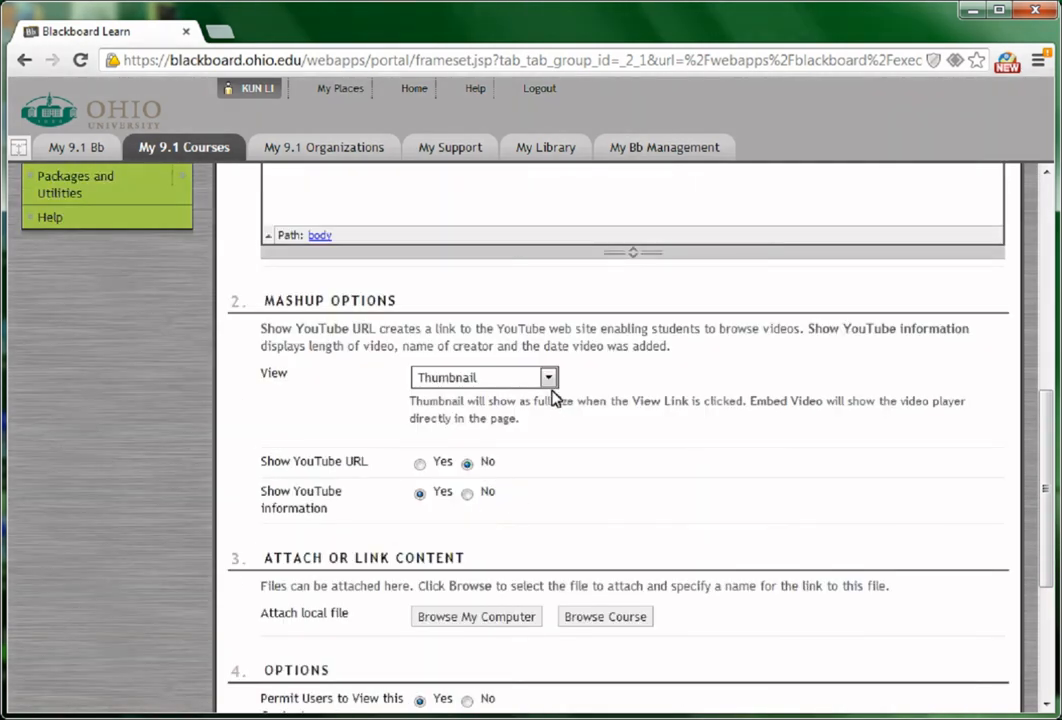
left_click(547, 377)
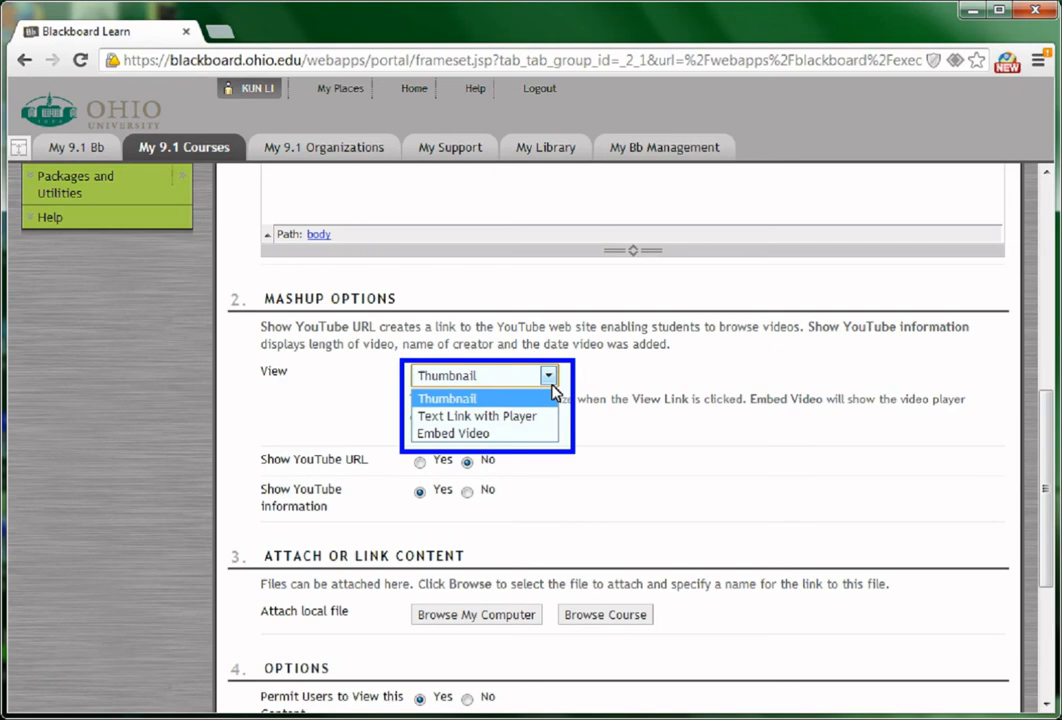
left_click(447, 398)
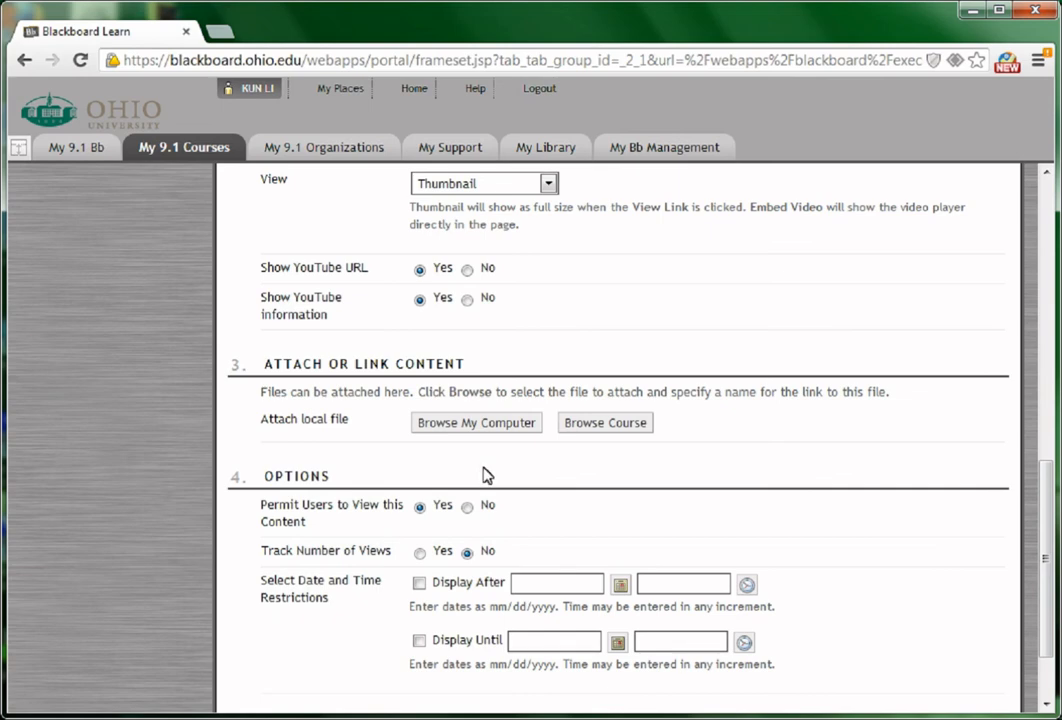
Step: Set Track Number of Views to Yes and submit the video item
scroll("down", 3)
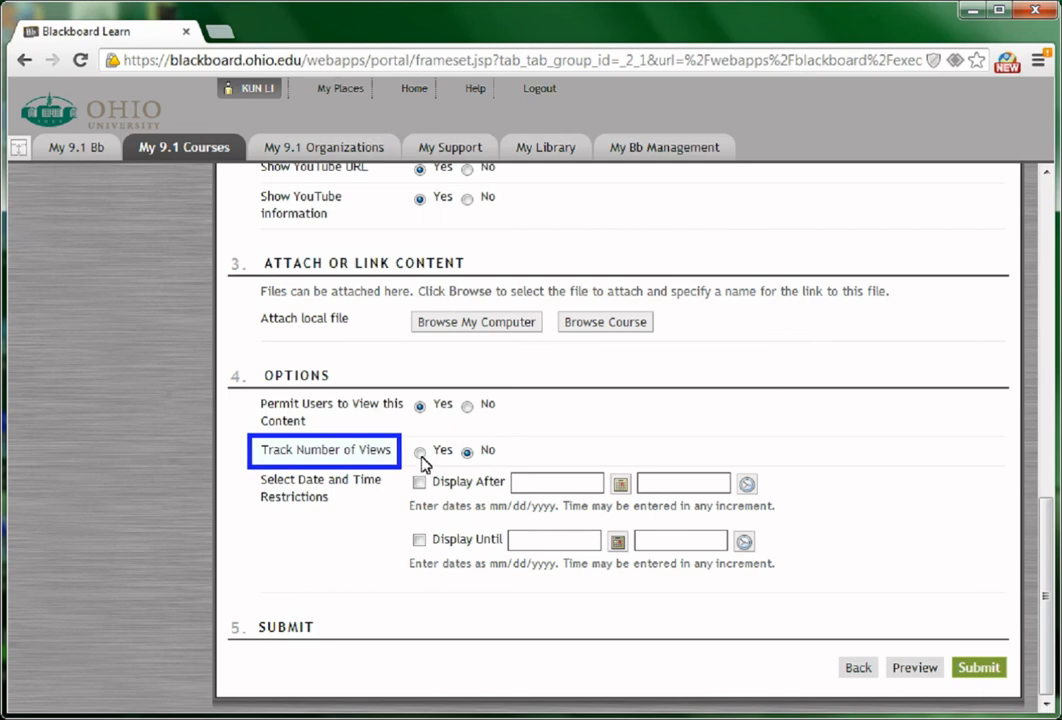
left_click(420, 452)
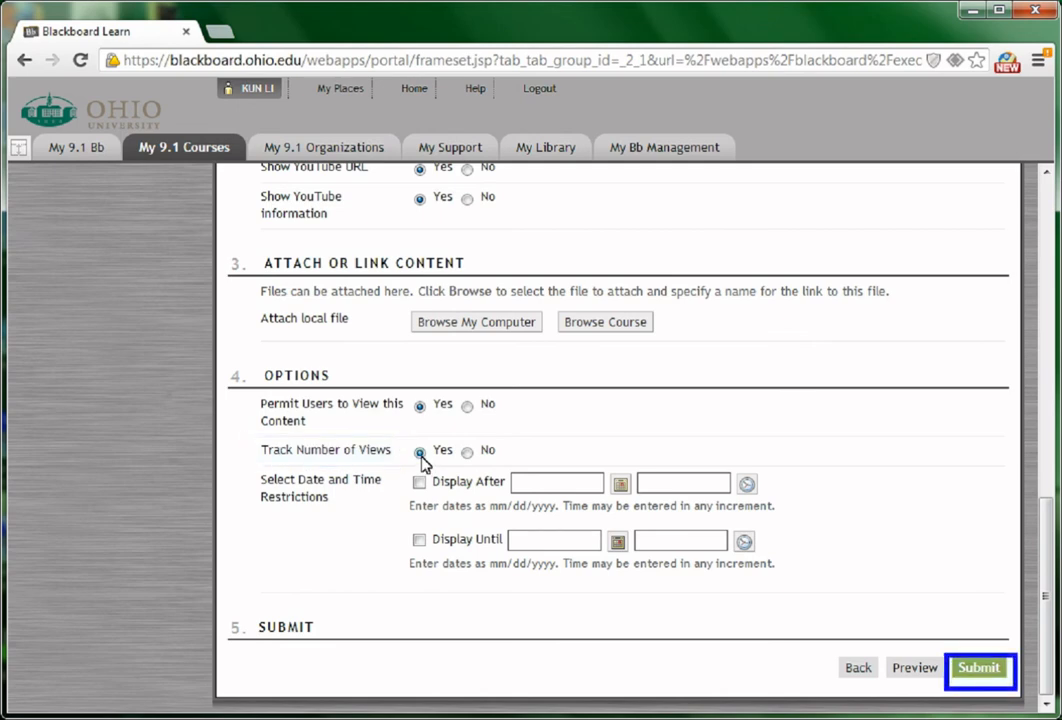
left_click(979, 667)
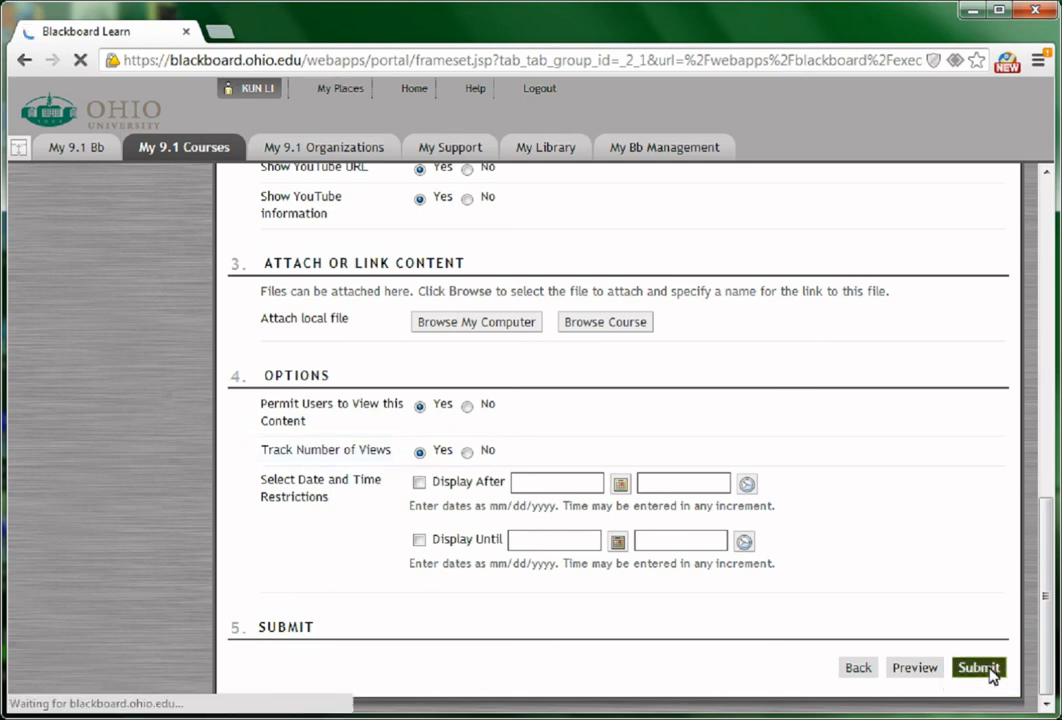
left_click(978, 667)
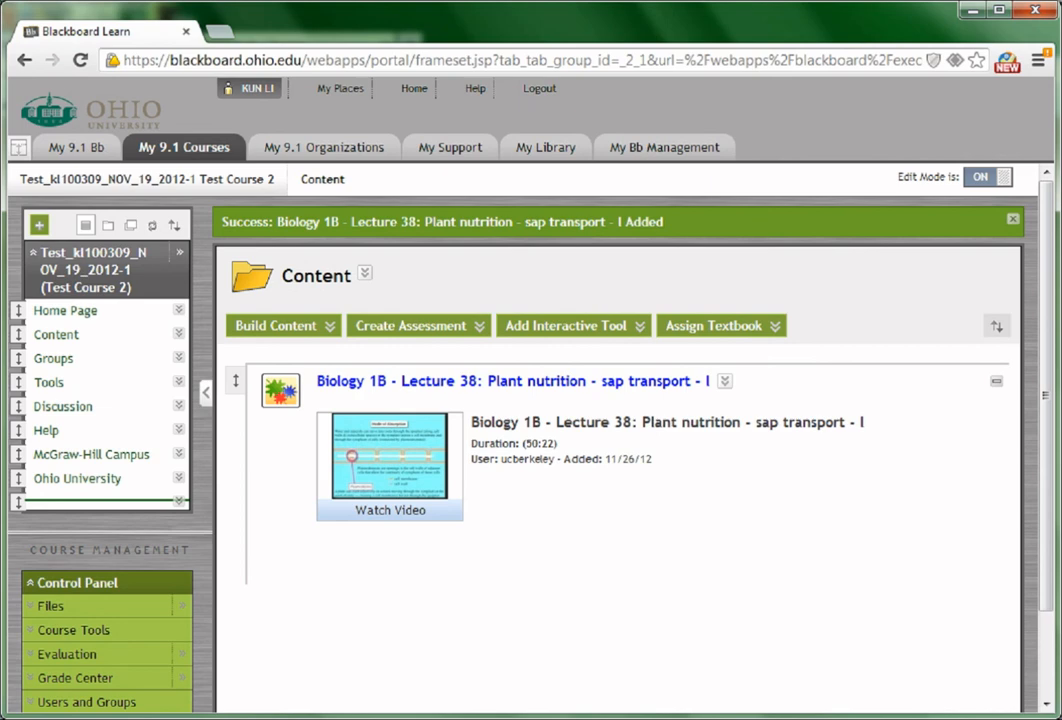
mouse_move(993, 677)
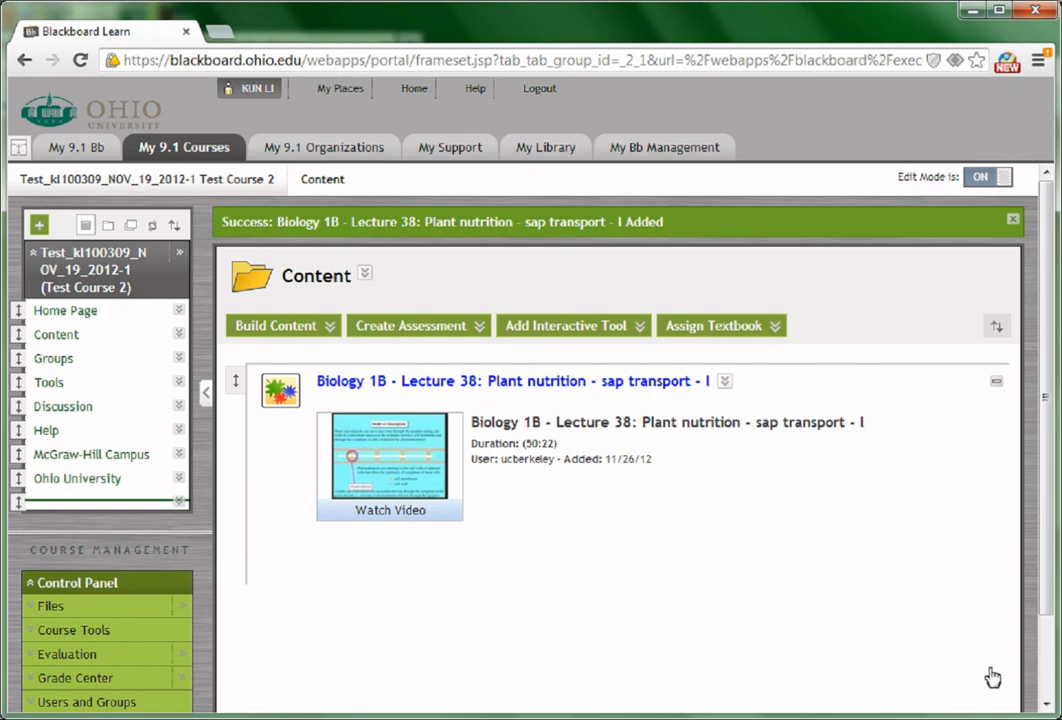
mouse_move(724, 381)
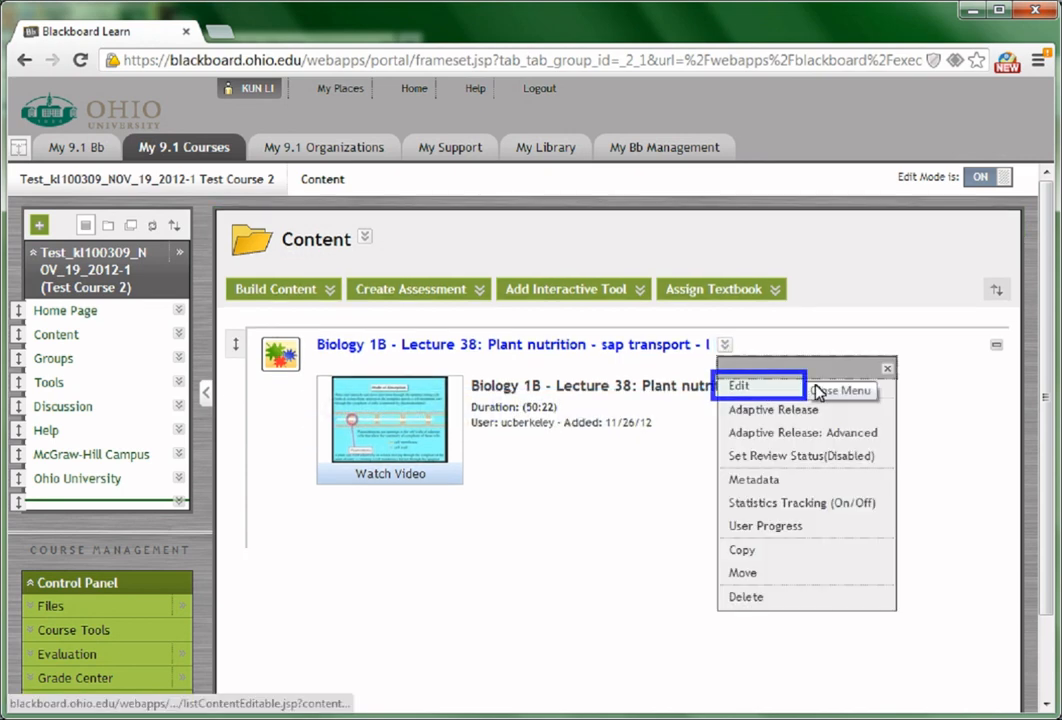
Step: Open Edit for the Plant nutrition lecture video item
left_click(739, 386)
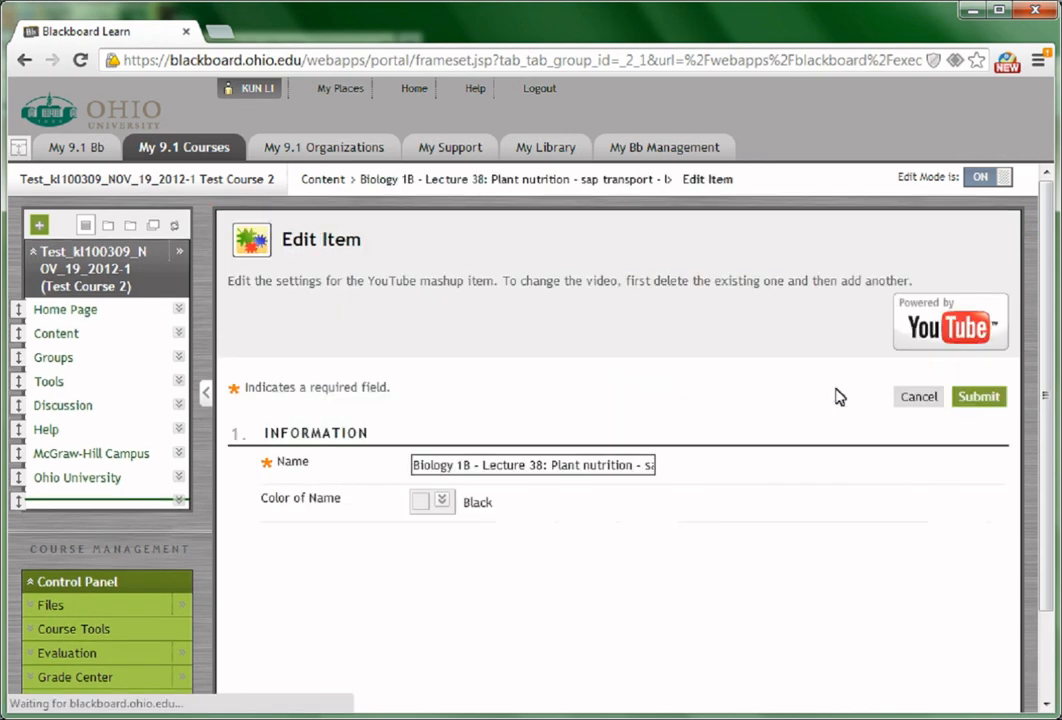